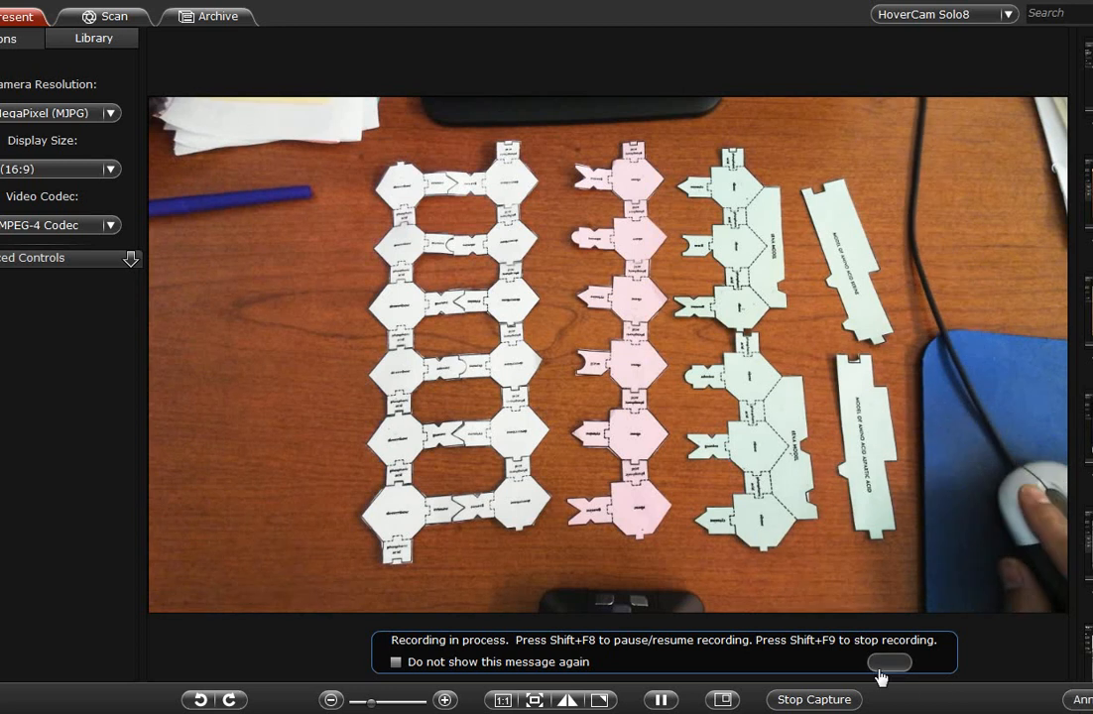
Move to page 8 with the four RNA nucleotides and turn the uracil nucleotide upside down
{"action": "left_click", "coordinate": [889, 663]}
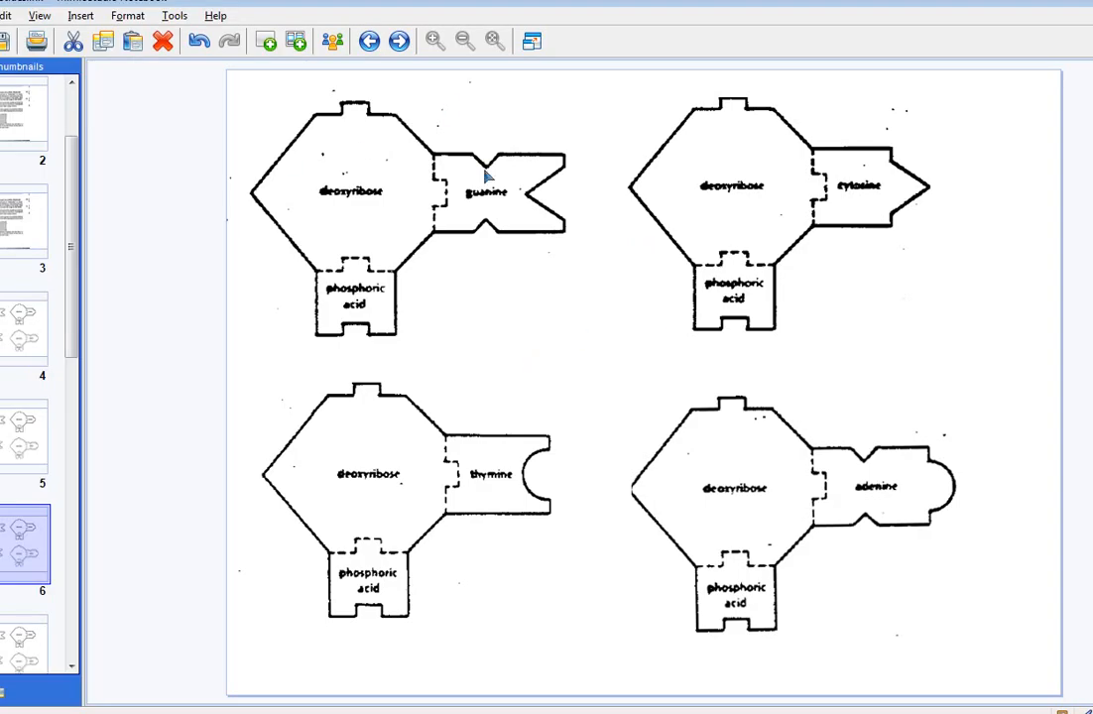
{"action": "mouse_move", "coordinate": [878, 461]}
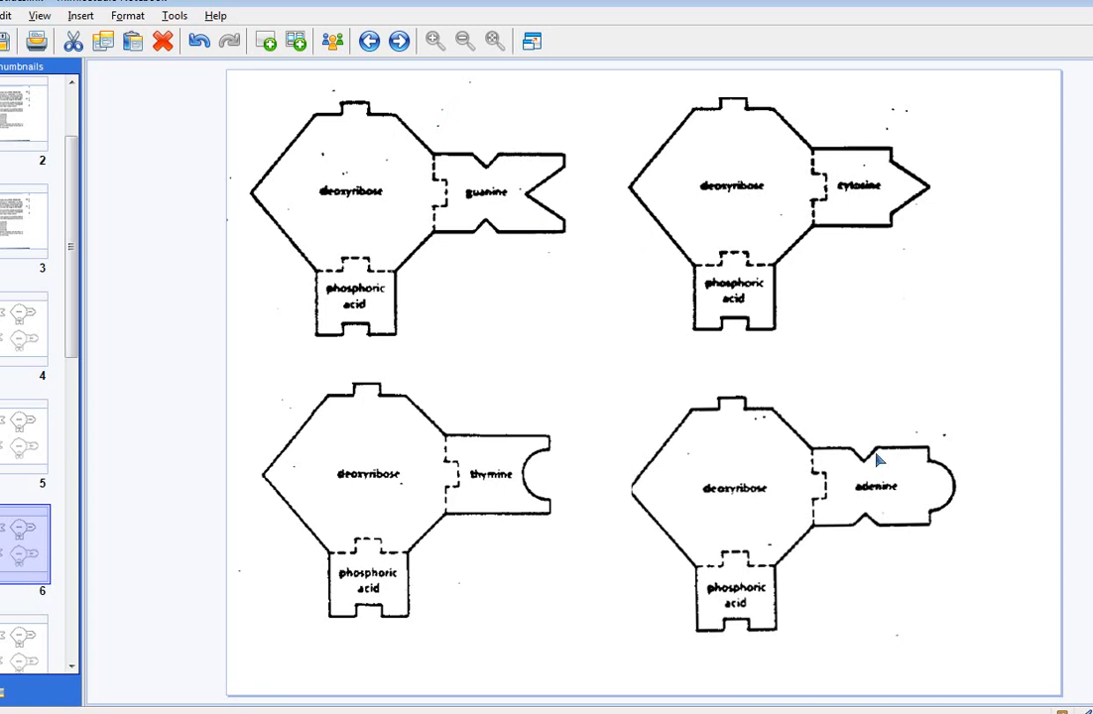
{"action": "left_click", "coordinate": [398, 42]}
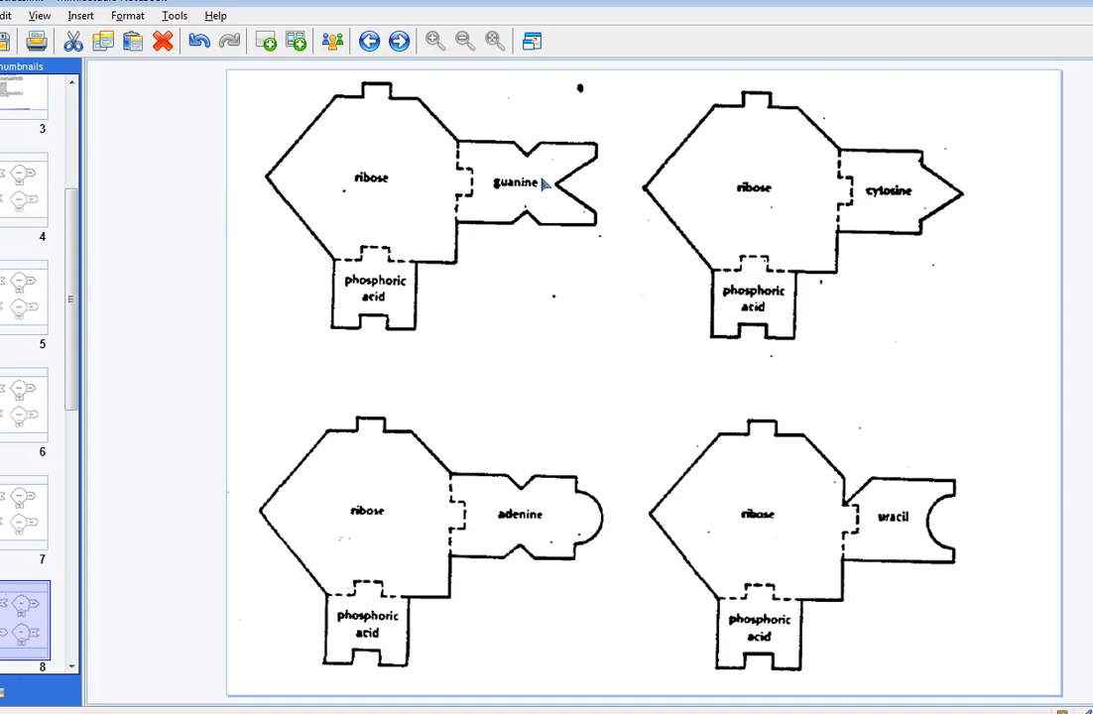
{"action": "mouse_move", "coordinate": [392, 209]}
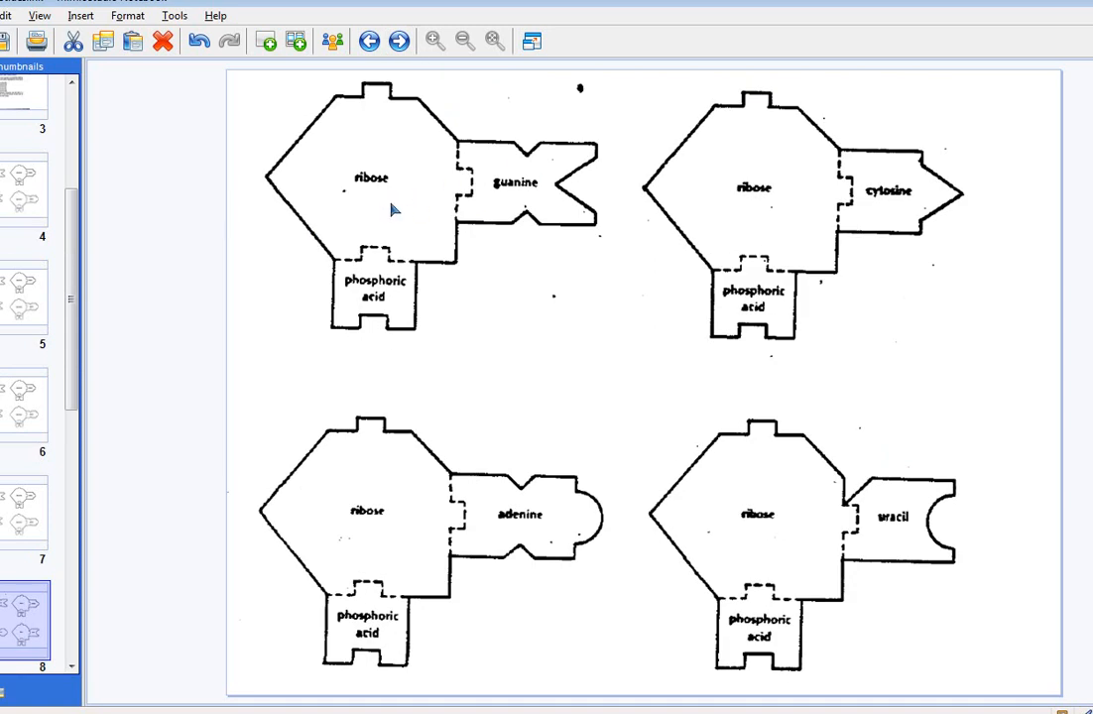
{"action": "mouse_move", "coordinate": [350, 214]}
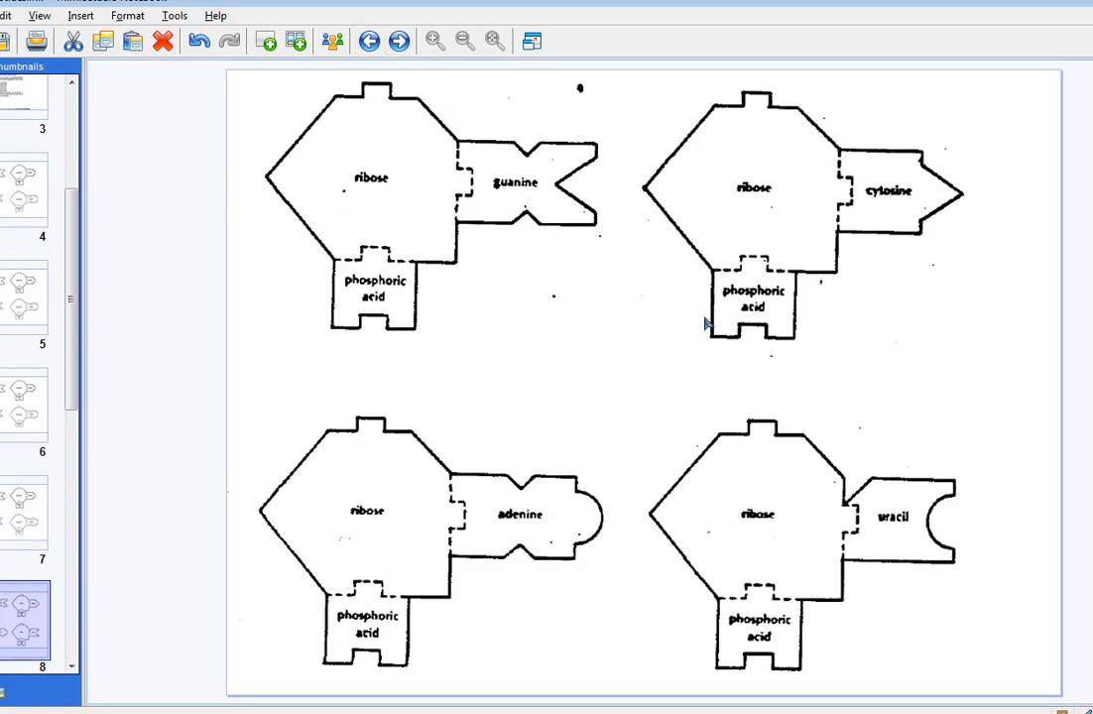
{"action": "mouse_move", "coordinate": [853, 210]}
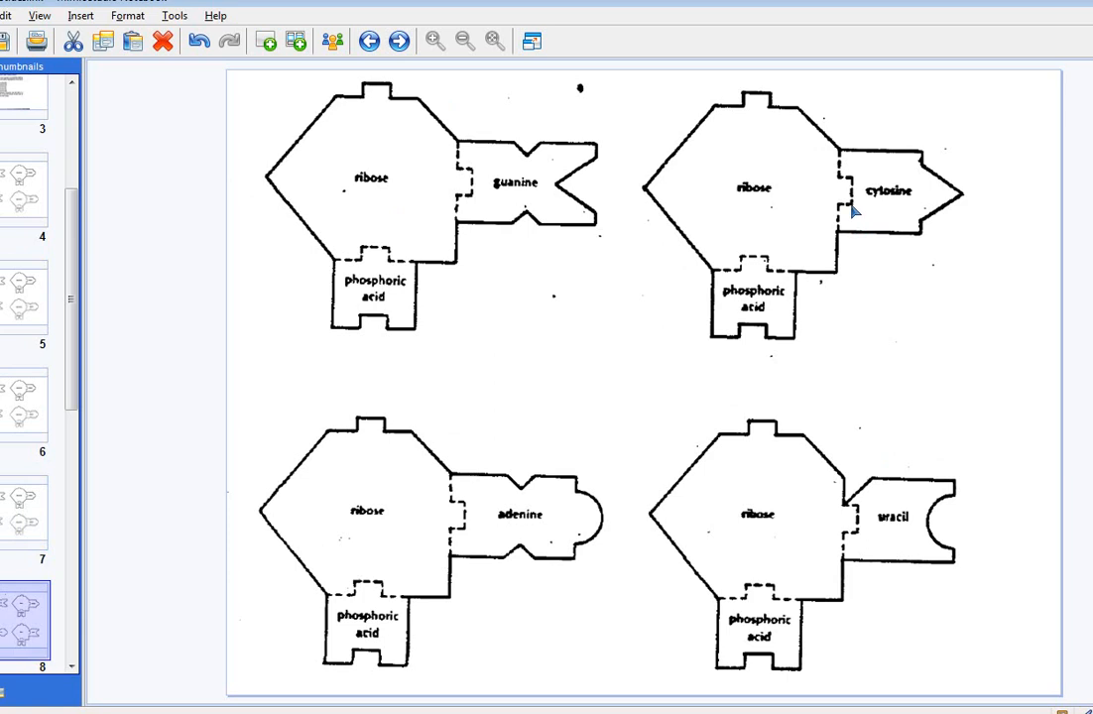
{"action": "mouse_move", "coordinate": [539, 228]}
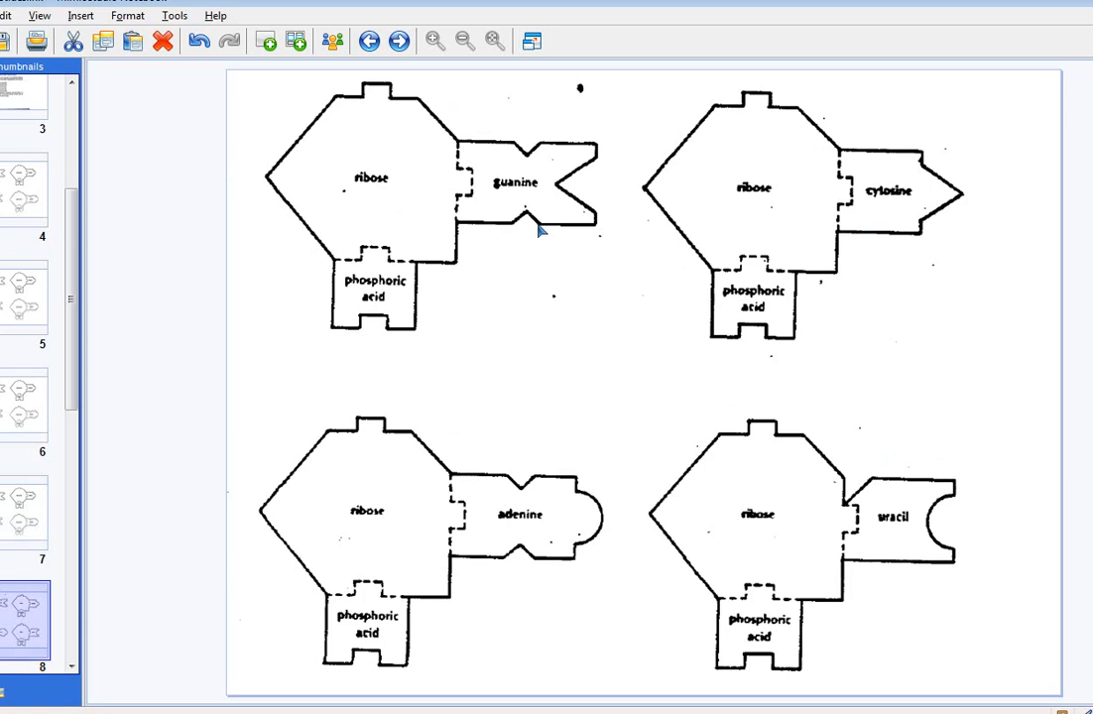
{"action": "mouse_move", "coordinate": [887, 562]}
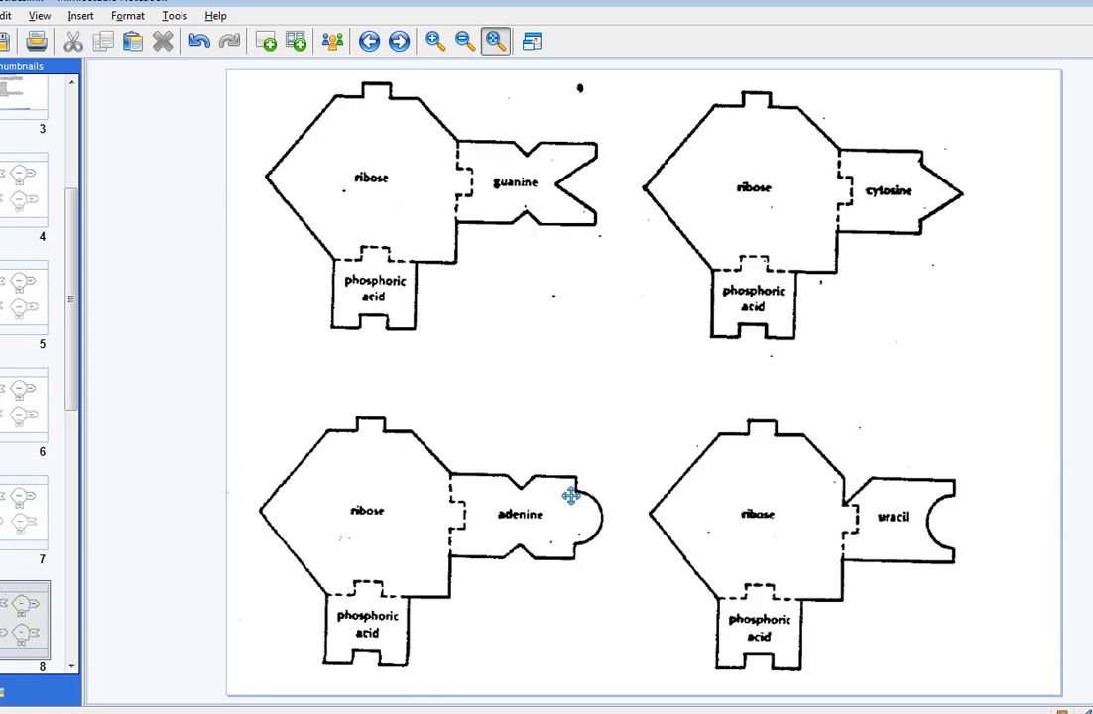
{"action": "mouse_move", "coordinate": [875, 580]}
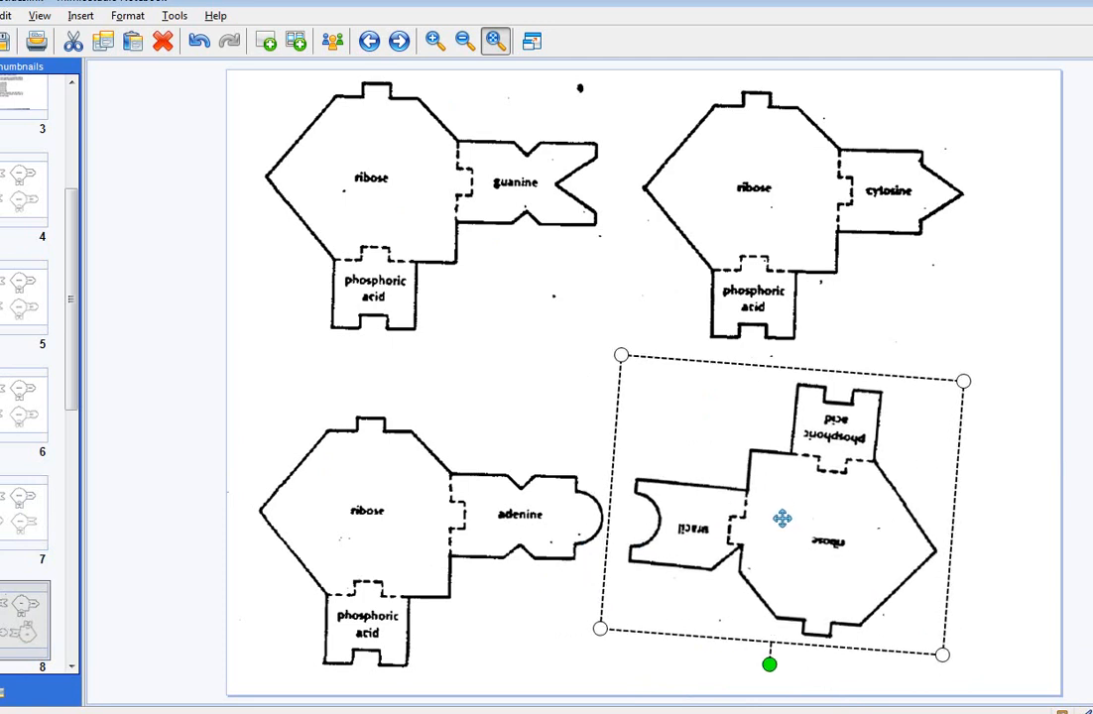
{"action": "mouse_move", "coordinate": [620, 313]}
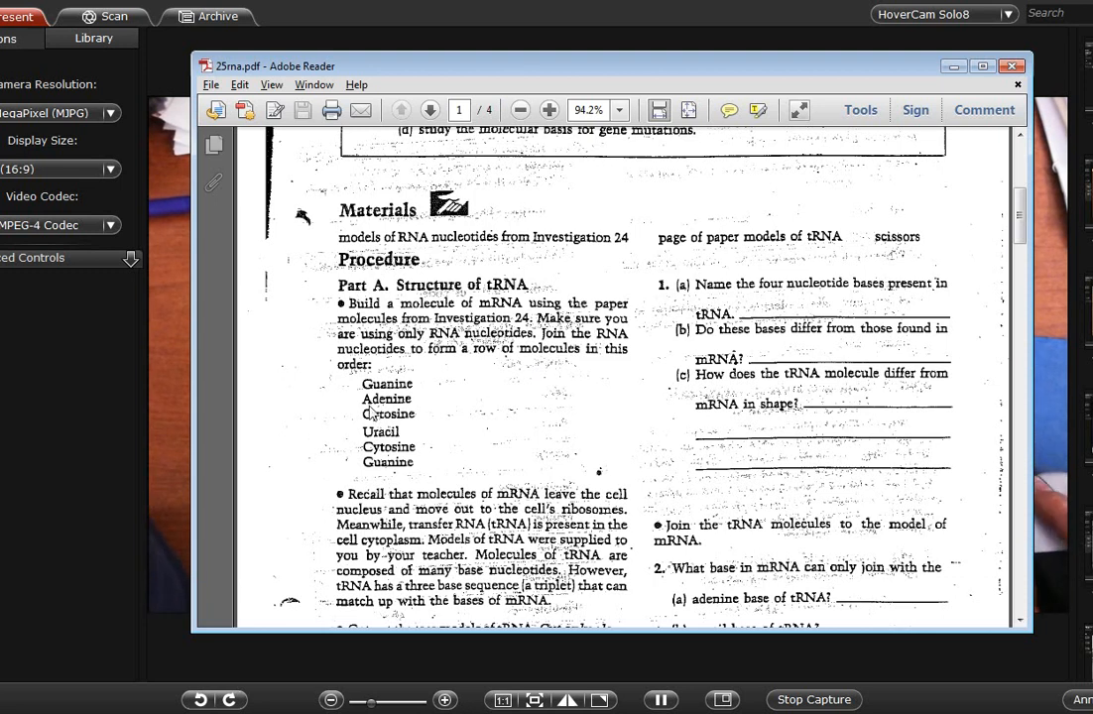
{"action": "mouse_move", "coordinate": [361, 421]}
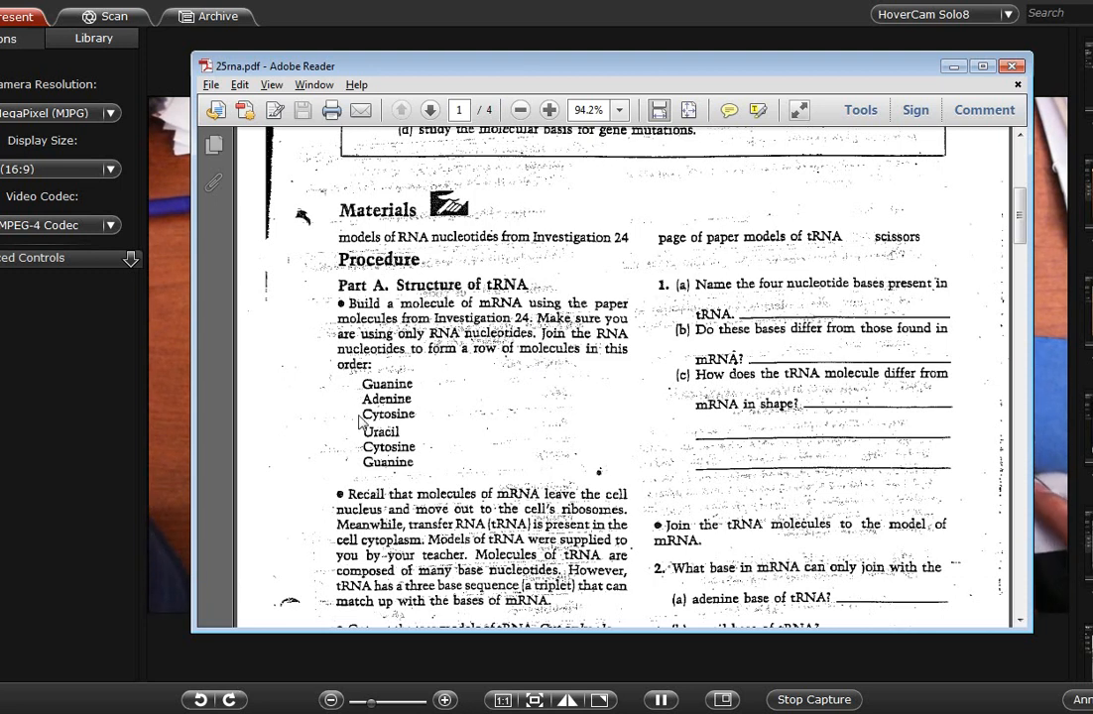
{"action": "mouse_move", "coordinate": [364, 450]}
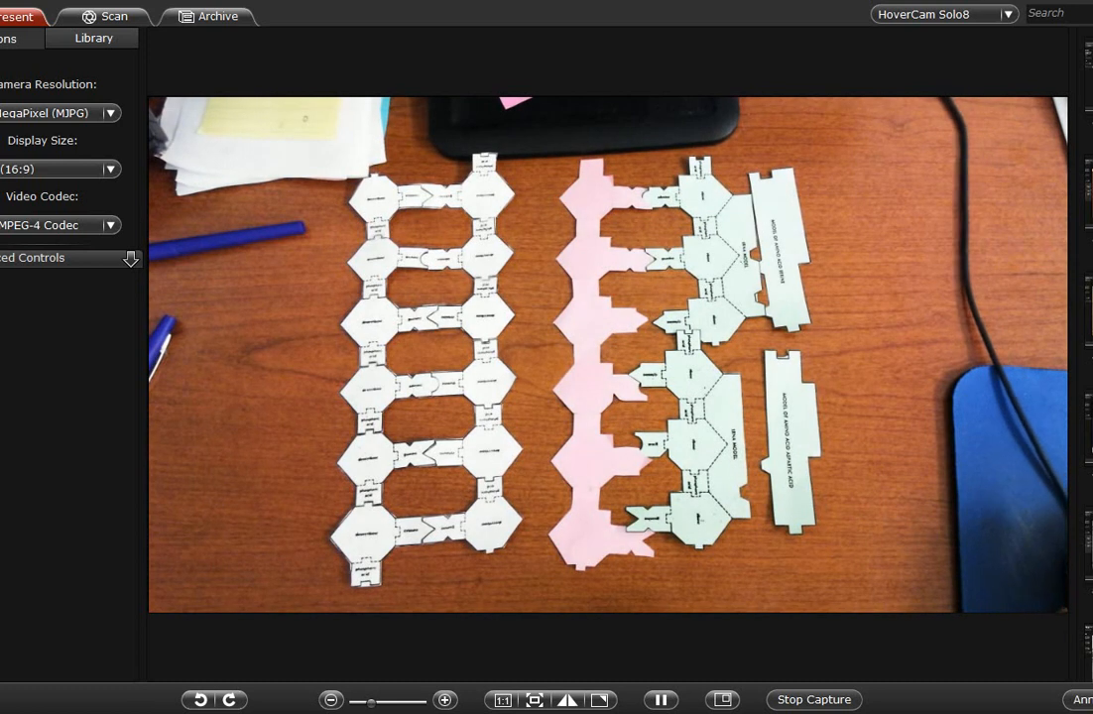
{"action": "mouse_move", "coordinate": [931, 698]}
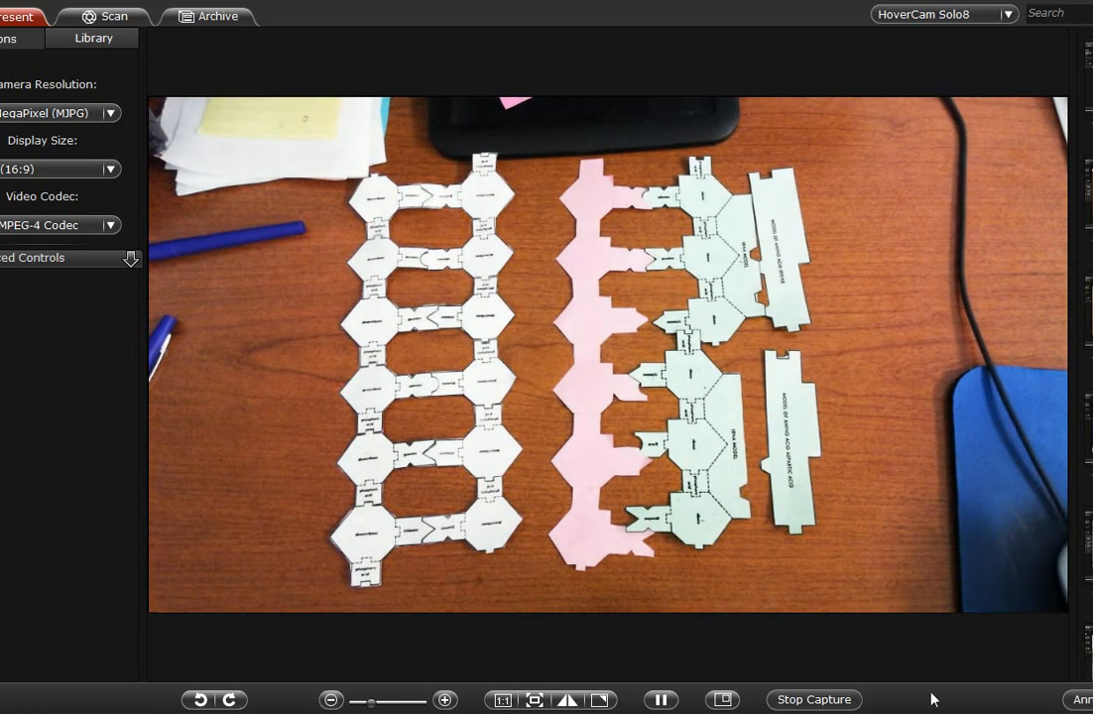